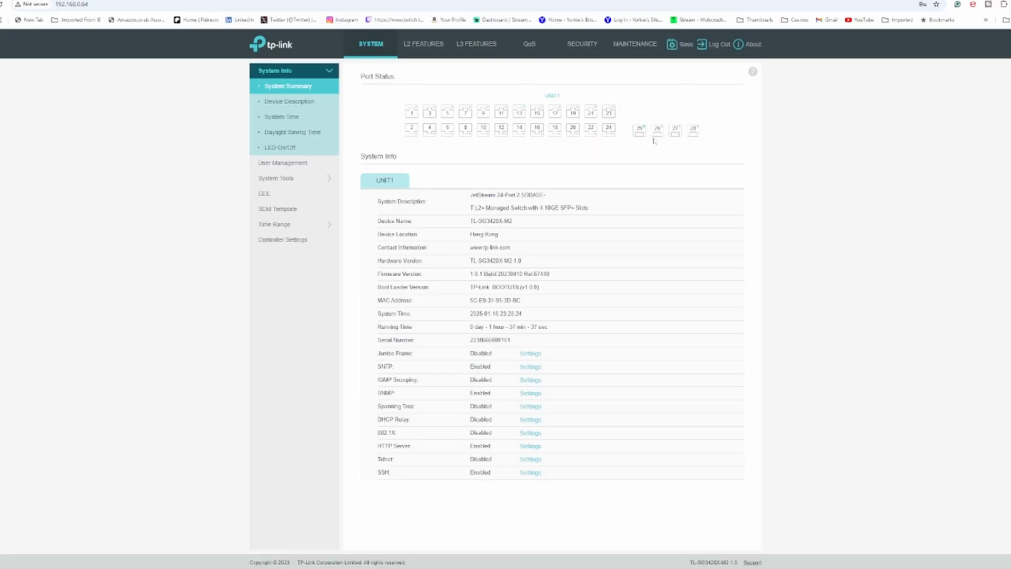
pyautogui.moveTo(638, 131)
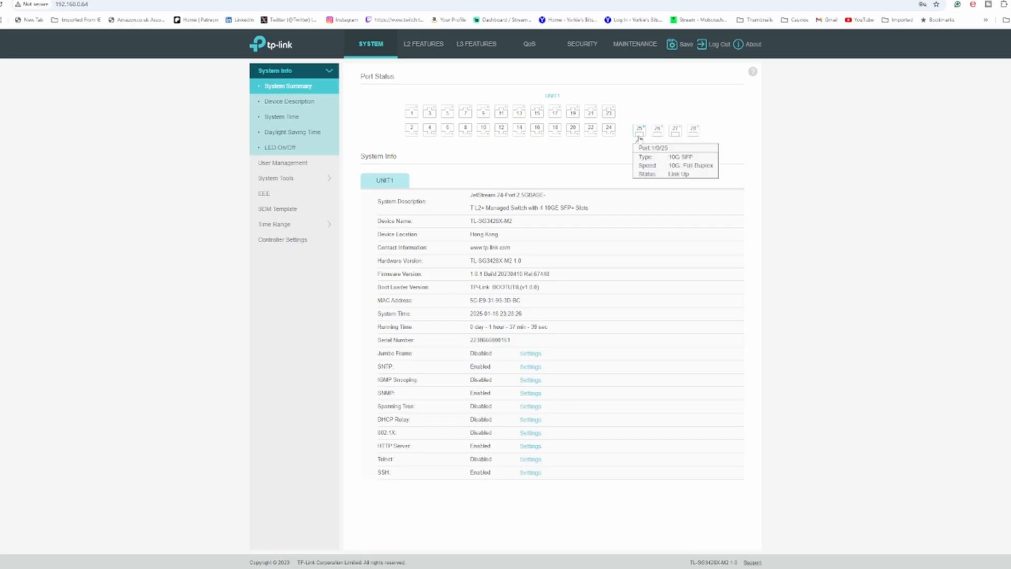